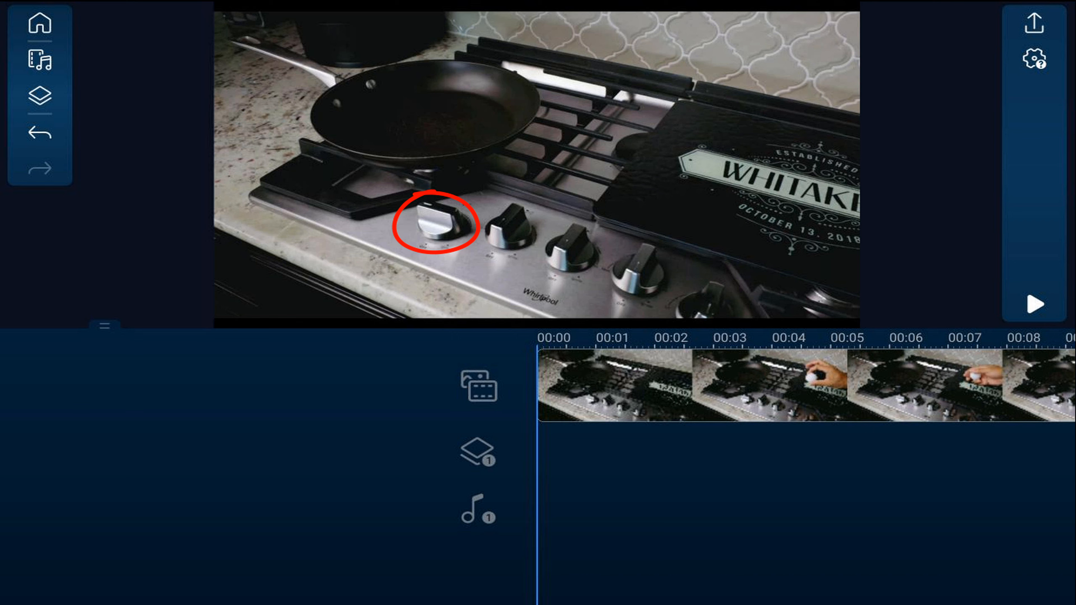
Play and pause the preview to land on the moment the ball hangs over the pan
{"action": "left_click", "coordinate": [1033, 304]}
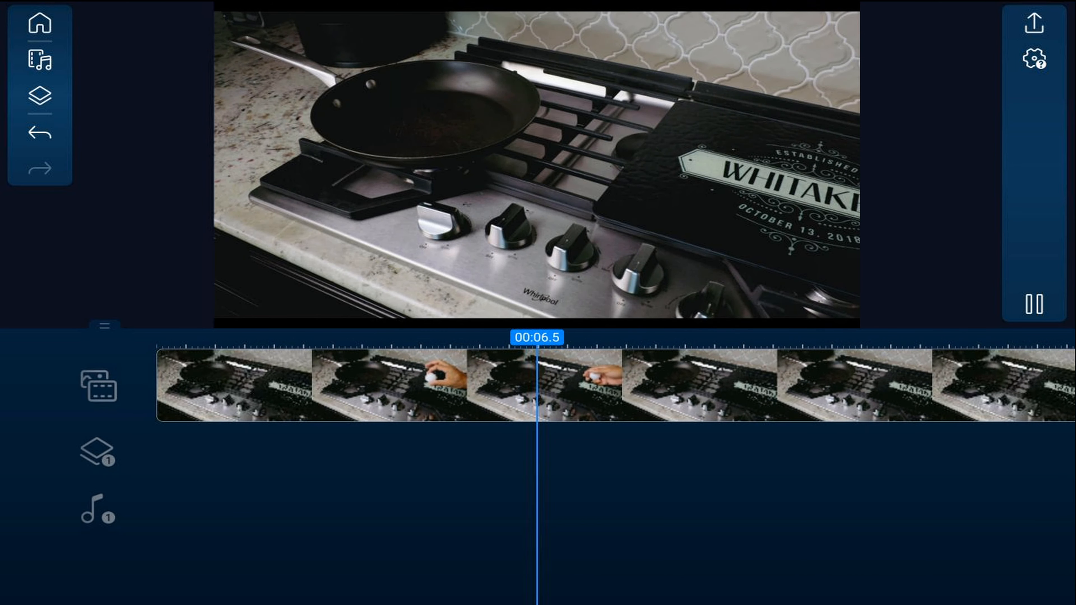
{"action": "left_click", "coordinate": [1035, 303]}
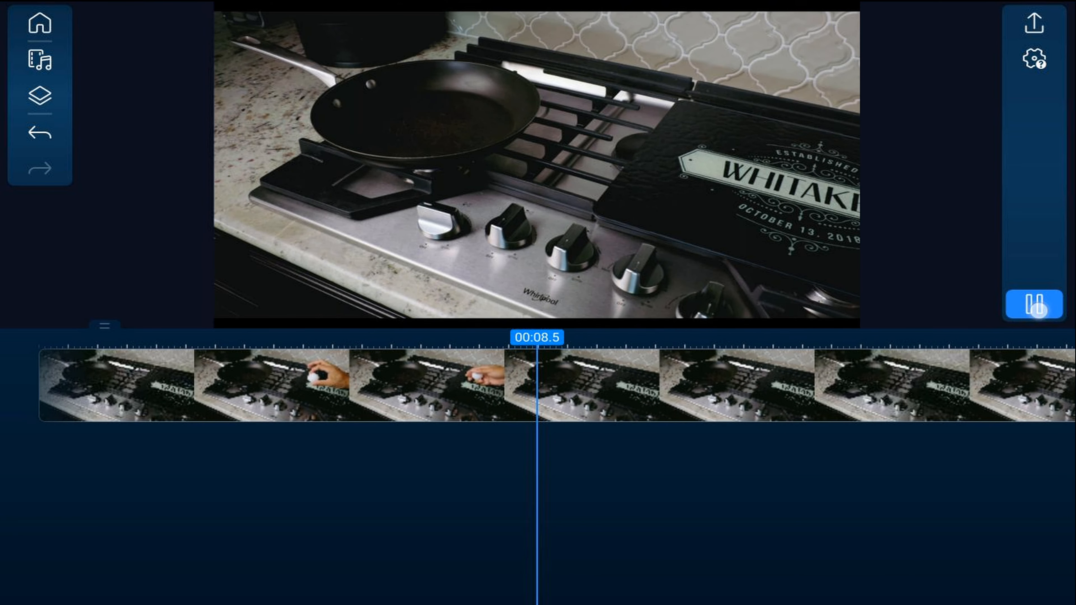
{"action": "left_click", "coordinate": [1034, 305]}
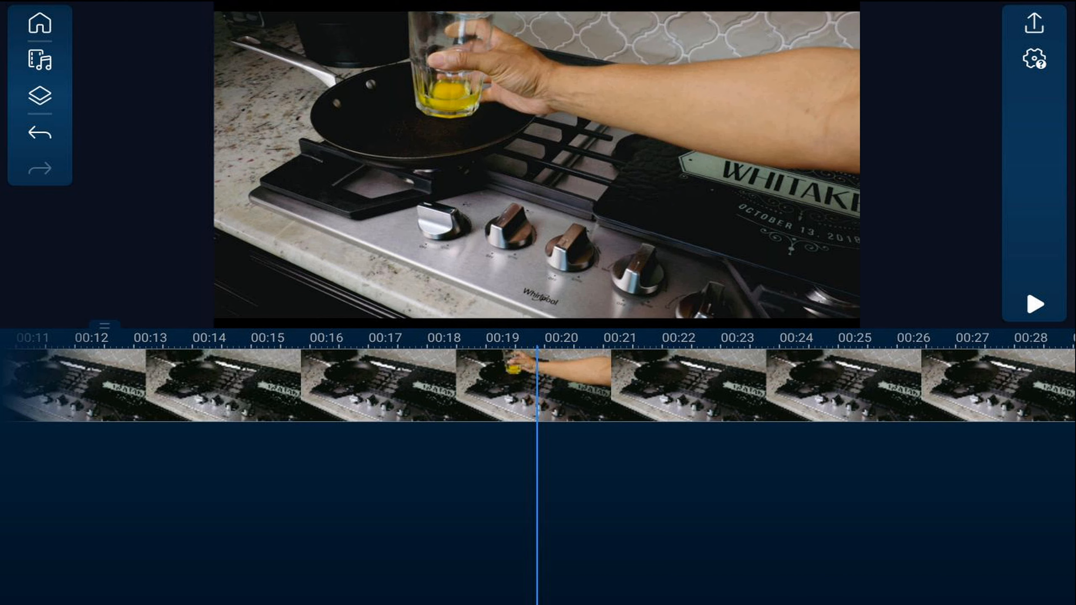
{"action": "left_click", "coordinate": [1034, 305]}
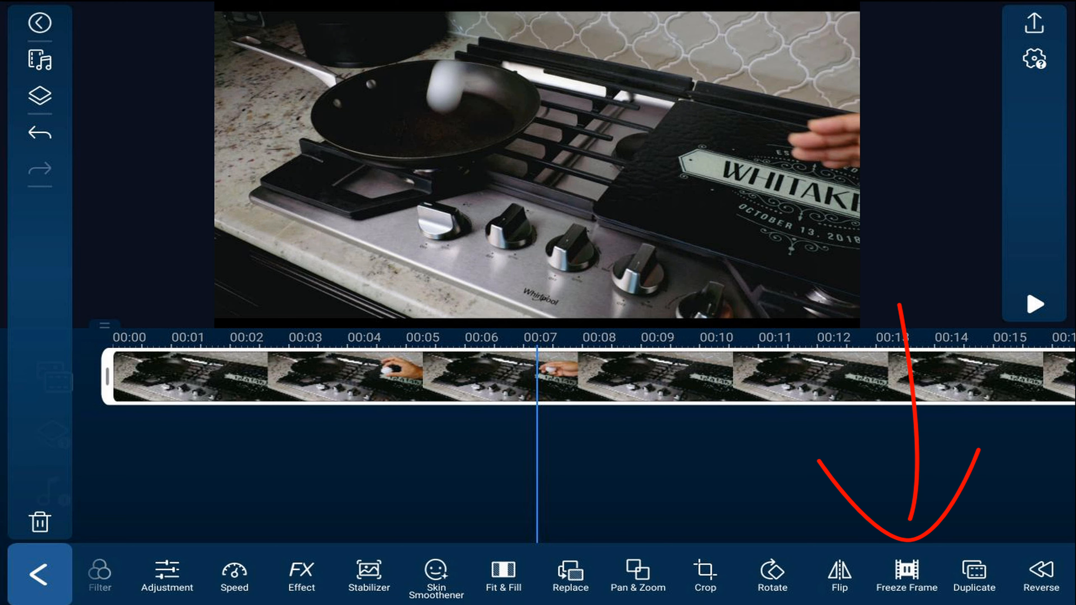
Freeze that frame around 00:07 and move the still onto the first overlay track
{"action": "left_click", "coordinate": [906, 570]}
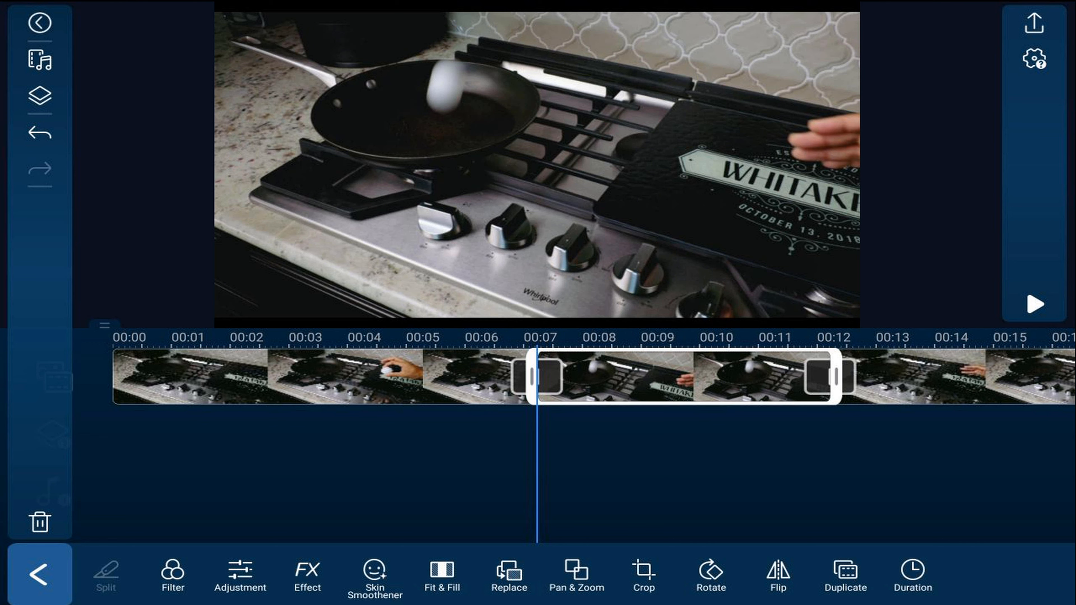
{"action": "left_click_drag", "start_coordinate": [563, 144], "coordinate": [679, 275]}
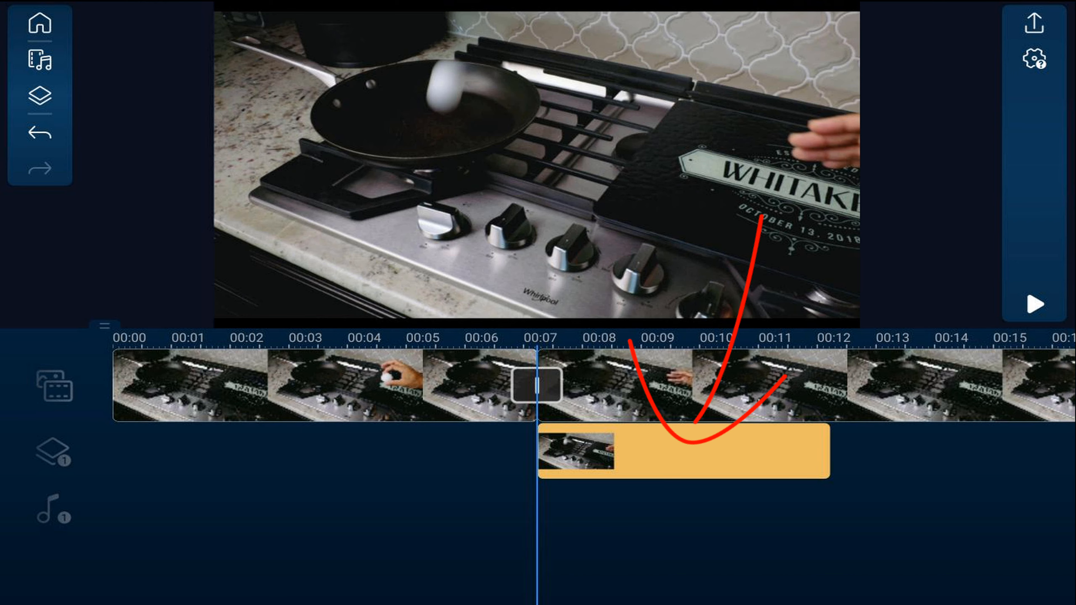
Mask the overlay still with a rectangle fitted over the left, pan side of the frame
{"action": "left_click", "coordinate": [682, 451]}
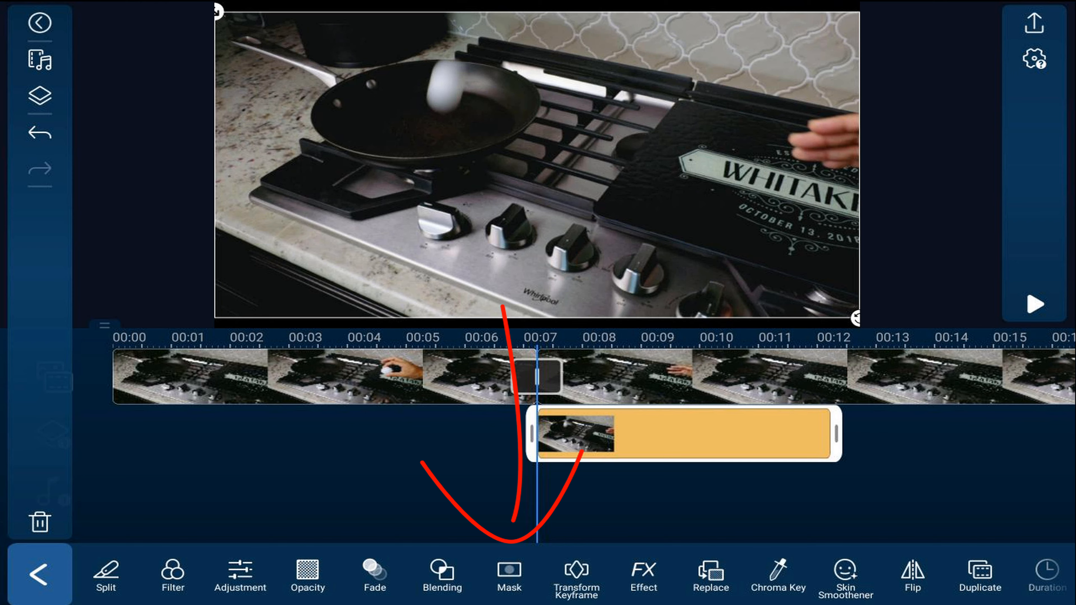
{"action": "left_click", "coordinate": [511, 572]}
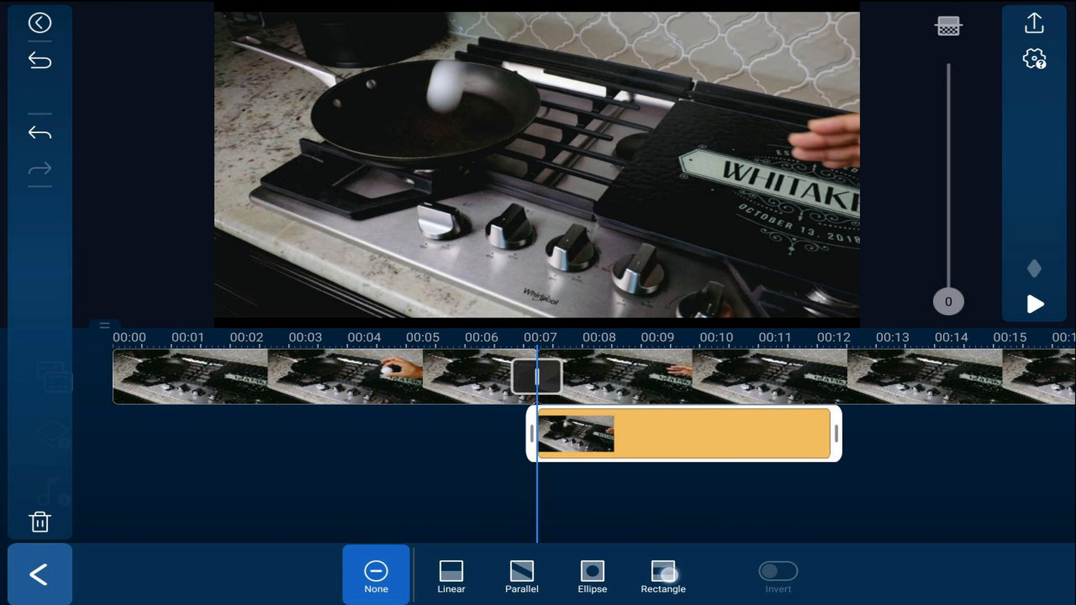
{"action": "left_click", "coordinate": [664, 574]}
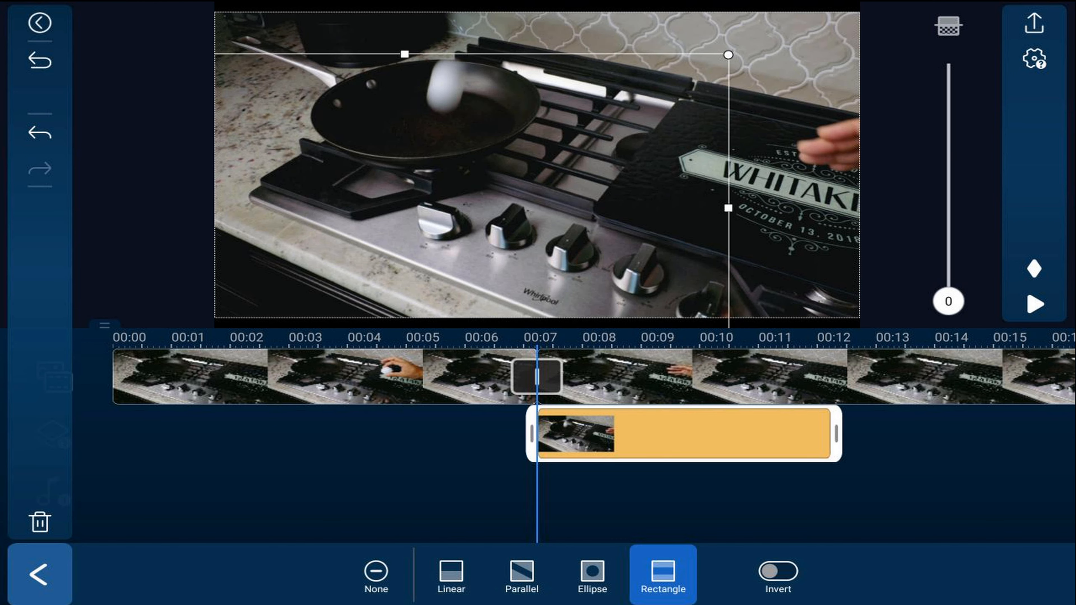
{"action": "left_click_drag", "start_coordinate": [728, 54], "coordinate": [510, 131]}
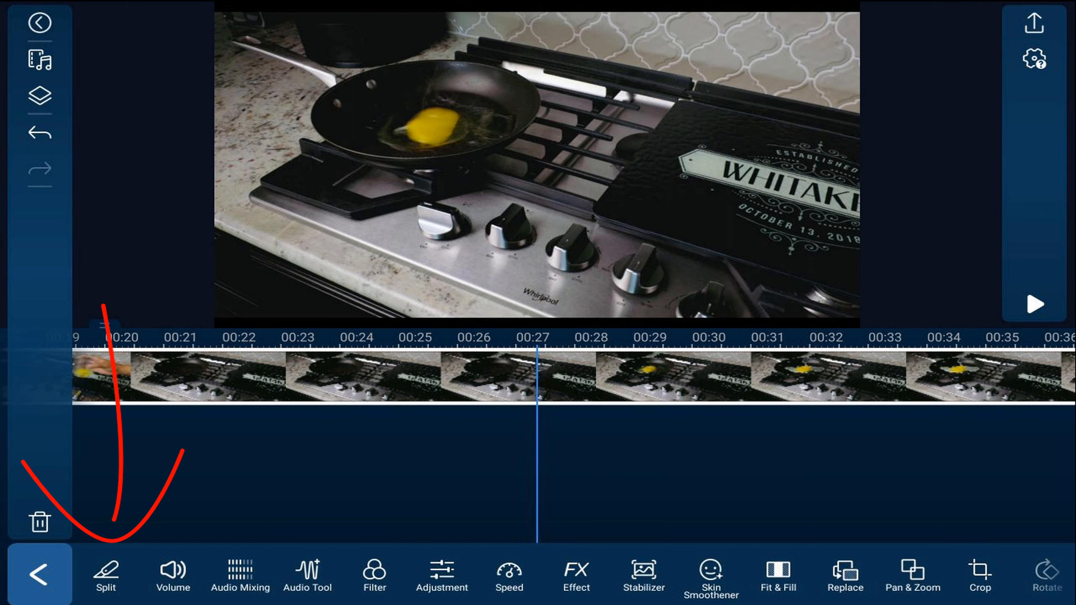
Split the main clip at the point where the egg fries in the pan
{"action": "left_click", "coordinate": [108, 574]}
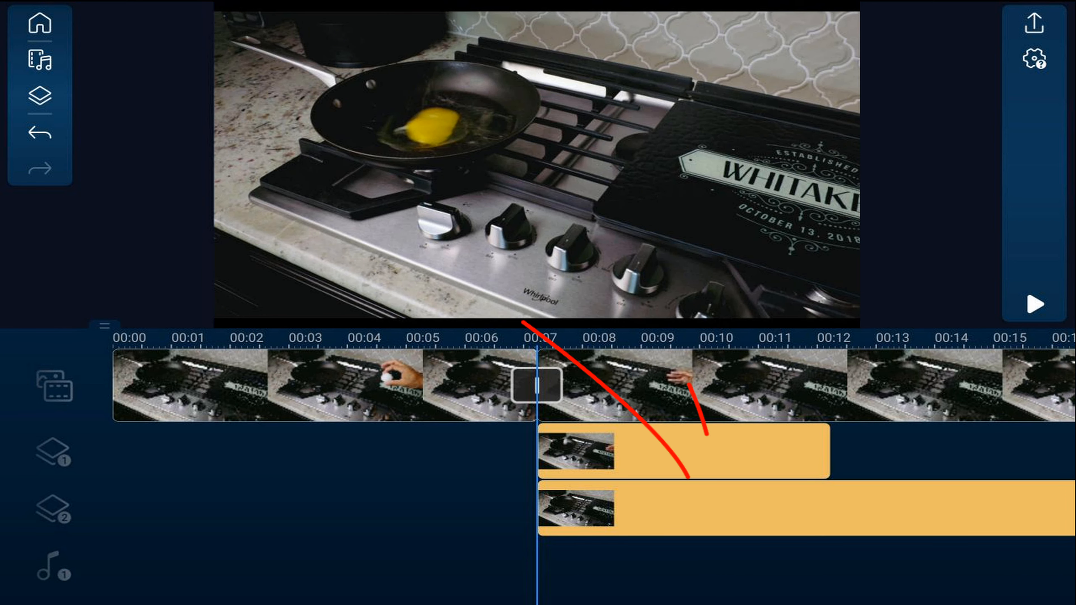
Mask the second-overlay egg clip with an ellipse tightened around the pan
{"action": "left_click", "coordinate": [589, 507]}
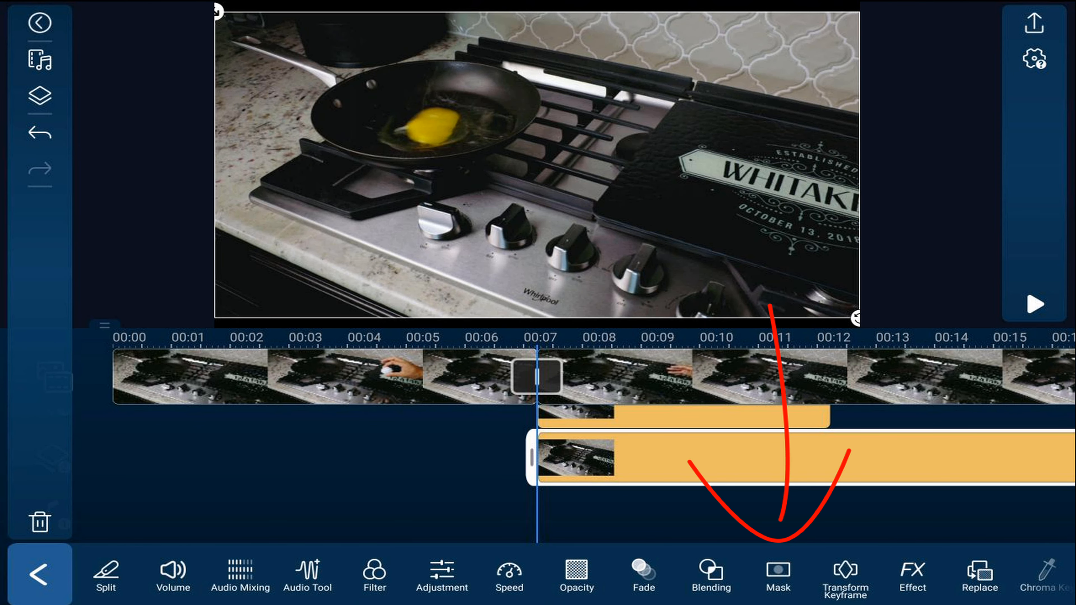
{"action": "left_click", "coordinate": [779, 570]}
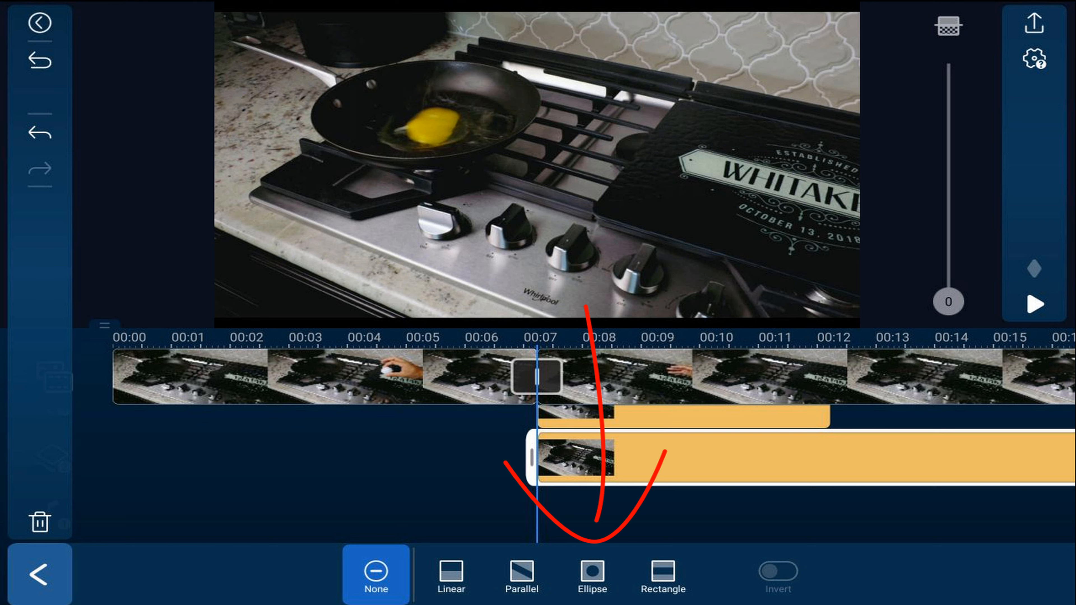
{"action": "left_click", "coordinate": [592, 577]}
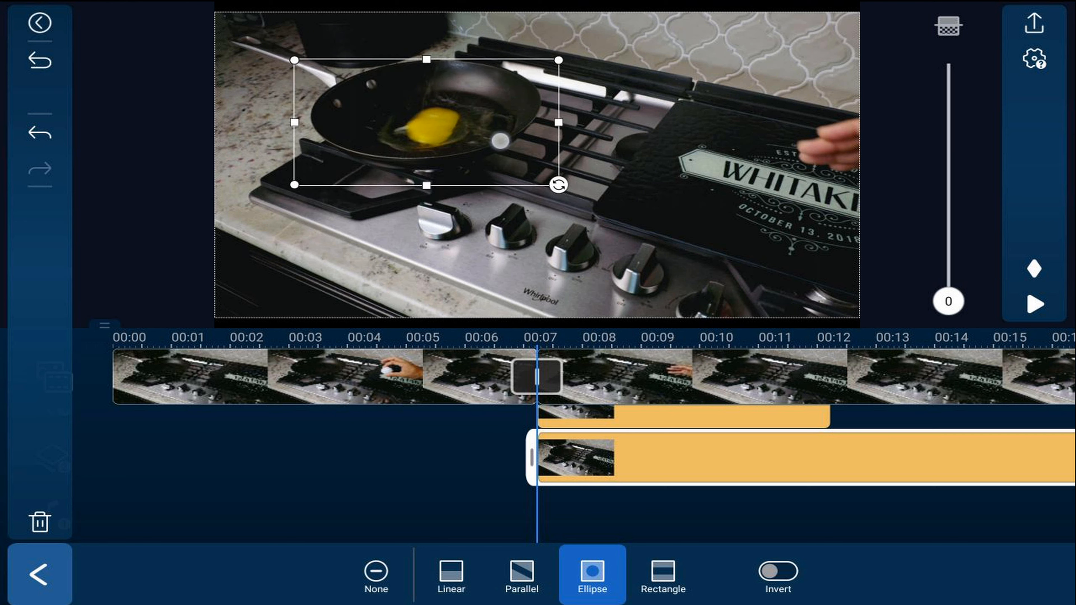
{"action": "left_click_drag", "start_coordinate": [499, 141], "coordinate": [529, 76]}
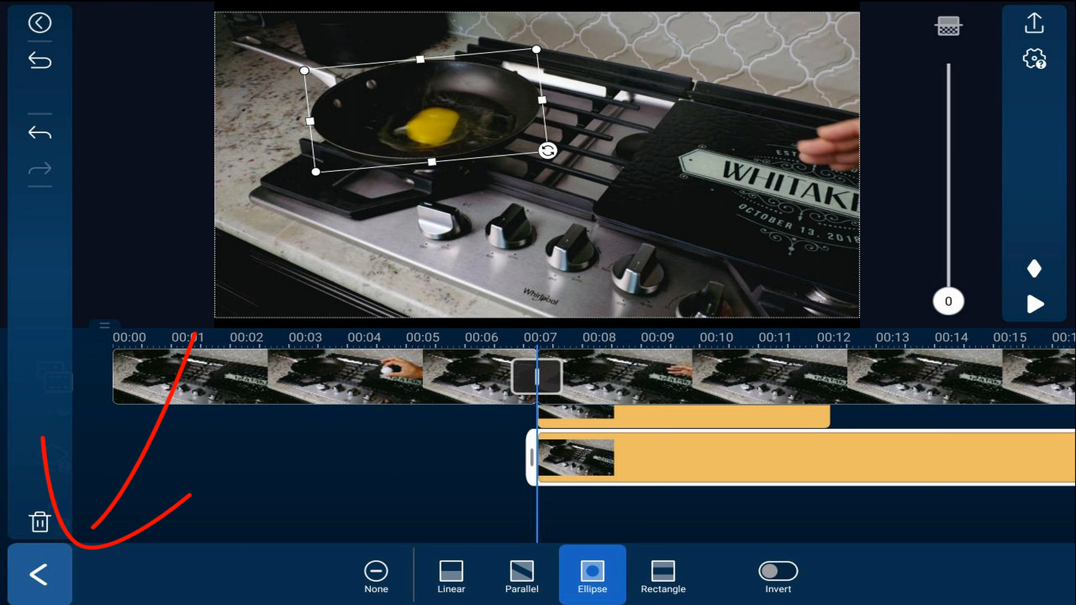
{"action": "left_click", "coordinate": [37, 575]}
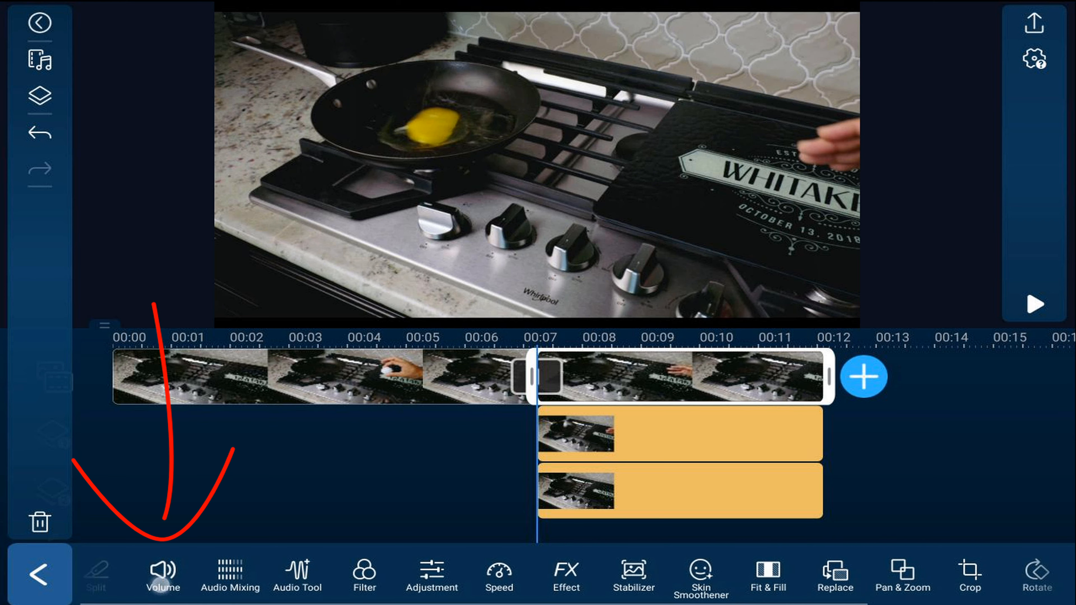
Mute the main clip's sound and play the finished edit from 00:00
{"action": "left_click", "coordinate": [161, 574]}
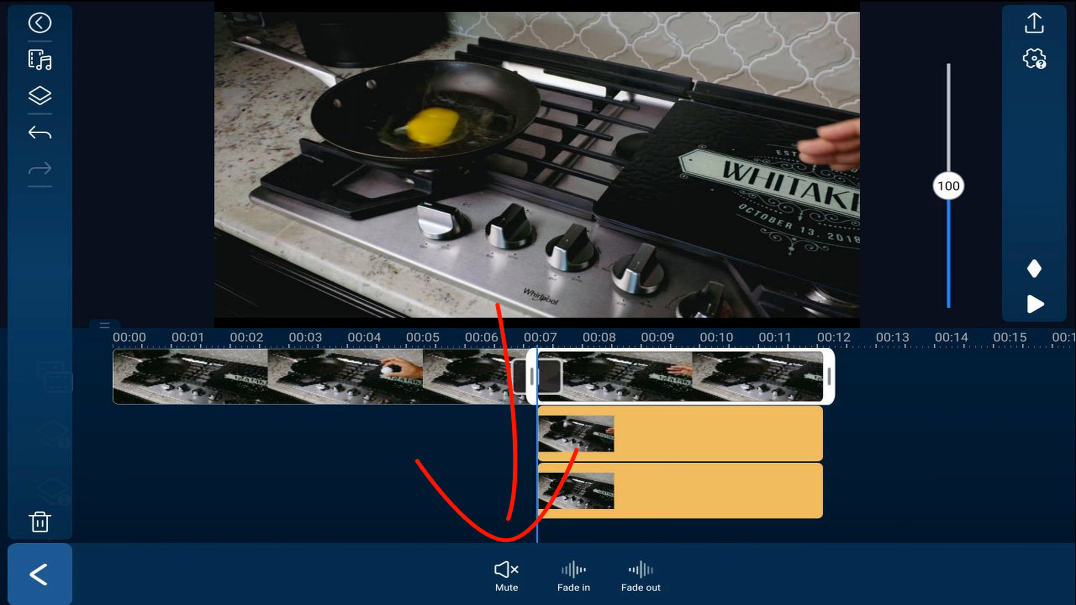
{"action": "left_click", "coordinate": [506, 572]}
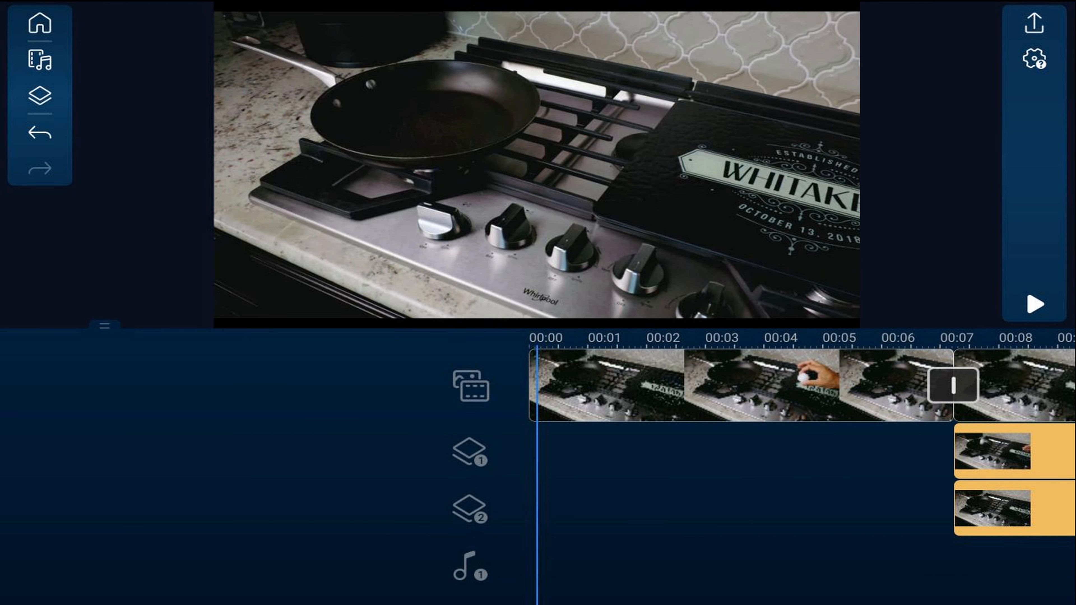
{"action": "left_click", "coordinate": [1034, 305]}
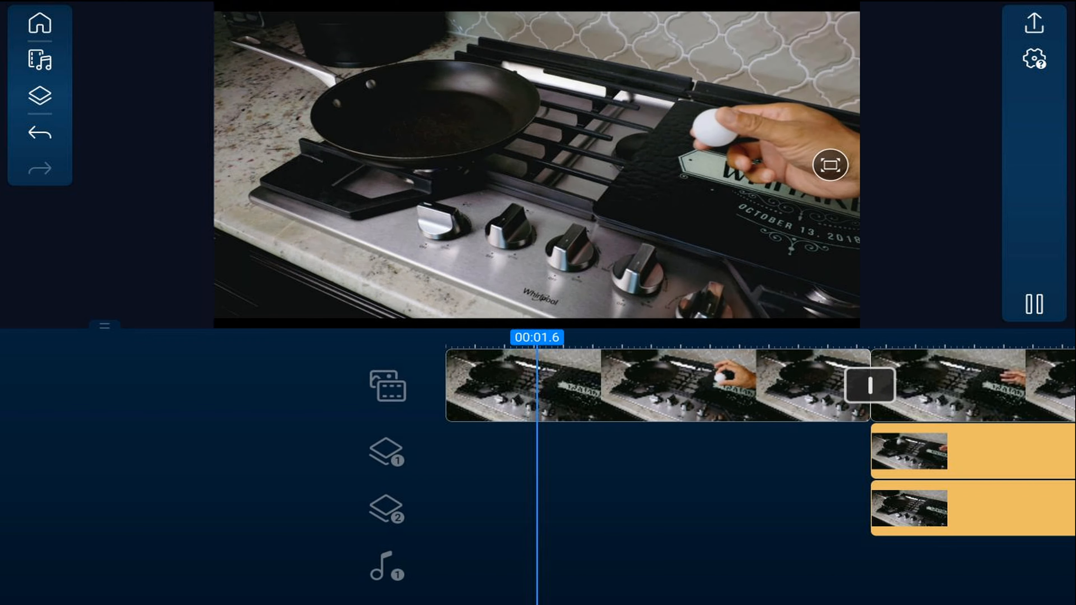